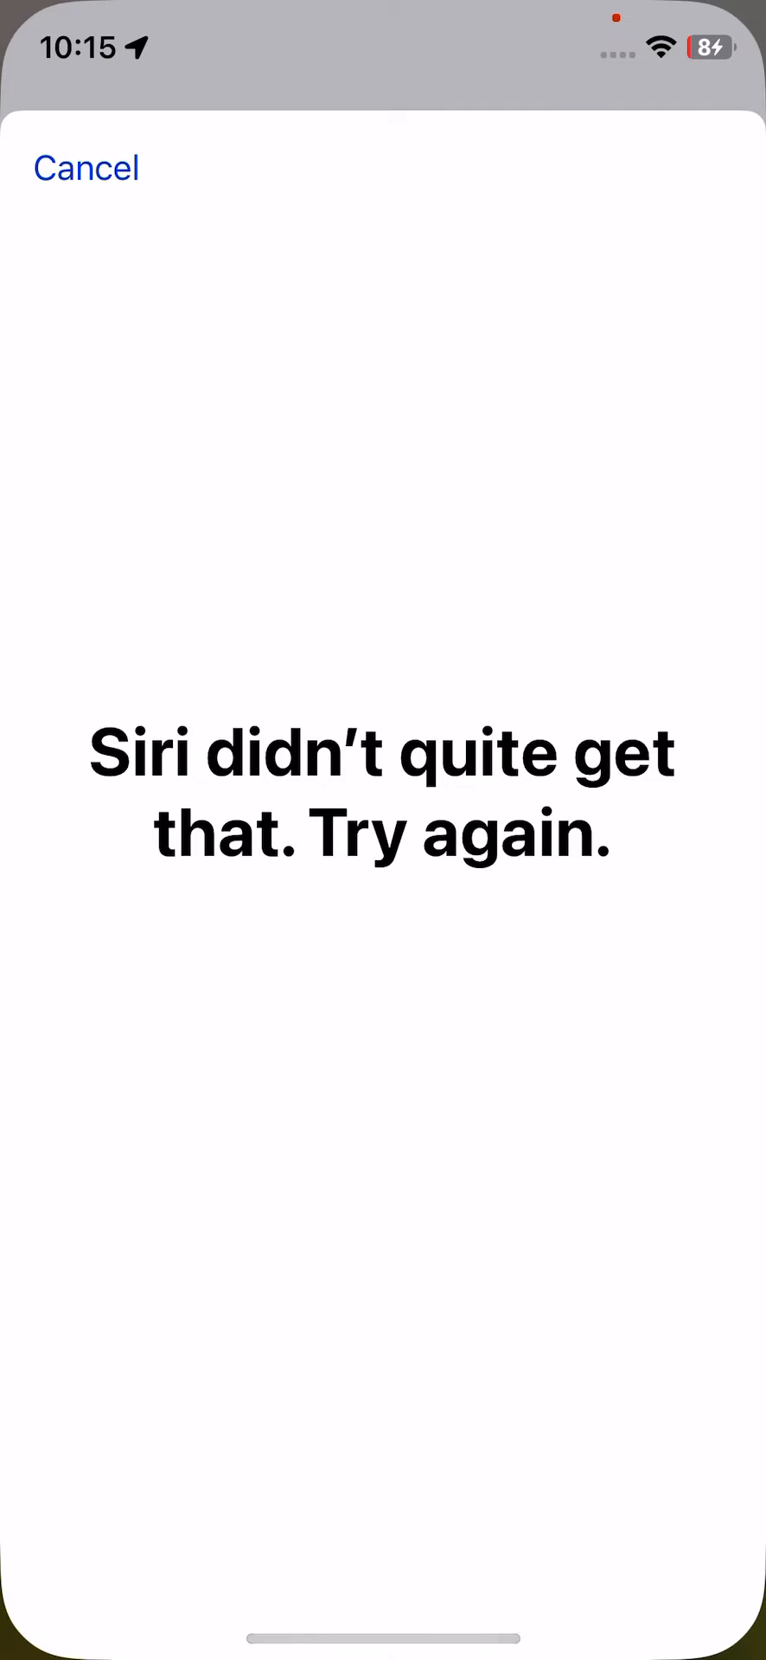
- Cancel the 'Siri didn't quite get that' sheet and return to the home screen
click(89, 168)
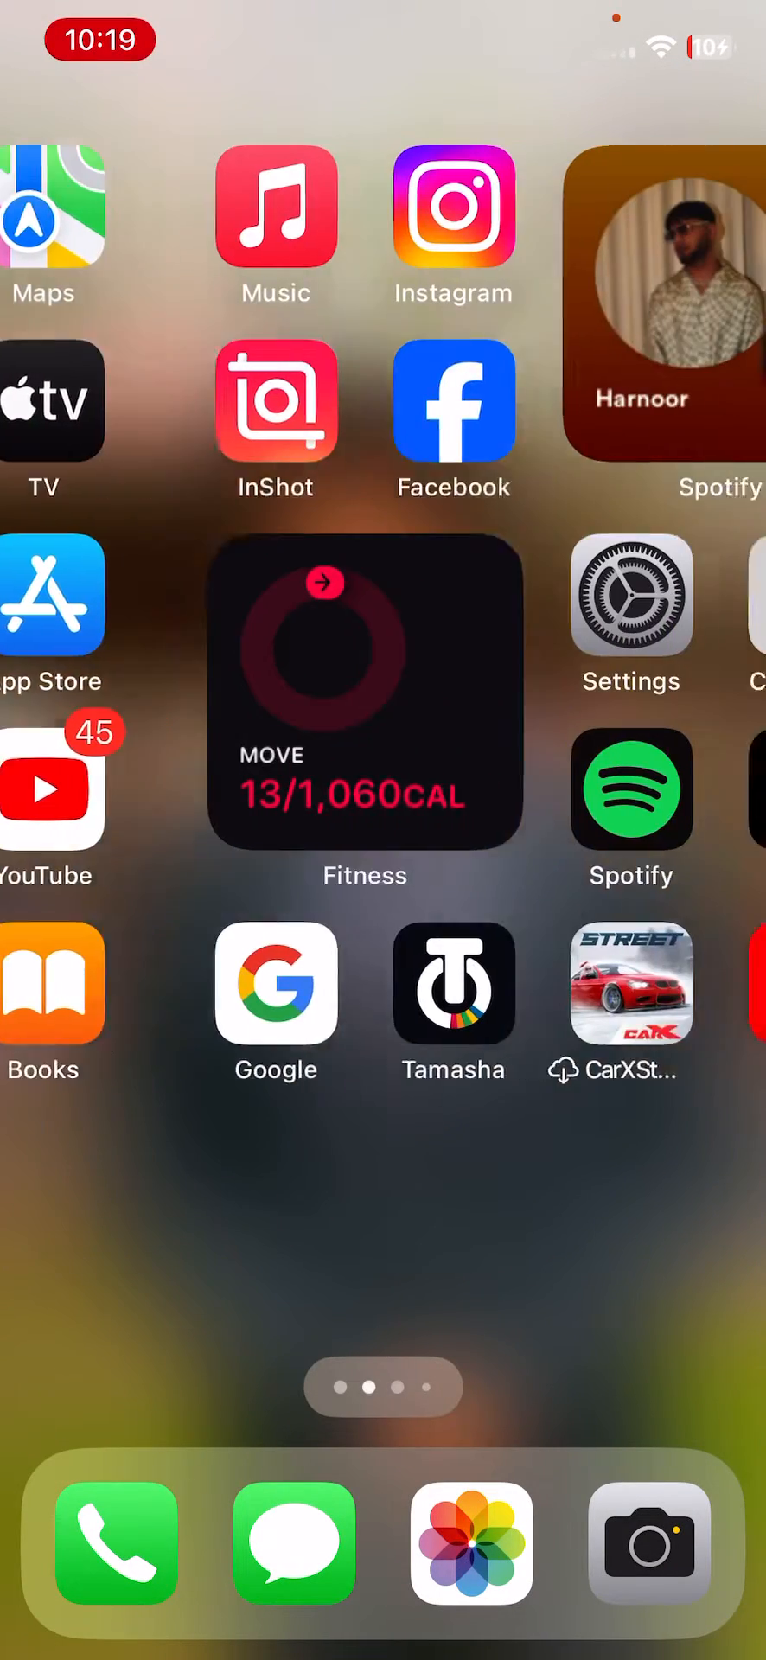
- Launch Settings and scroll the list down to reach the Siri & Search entry
click(631, 602)
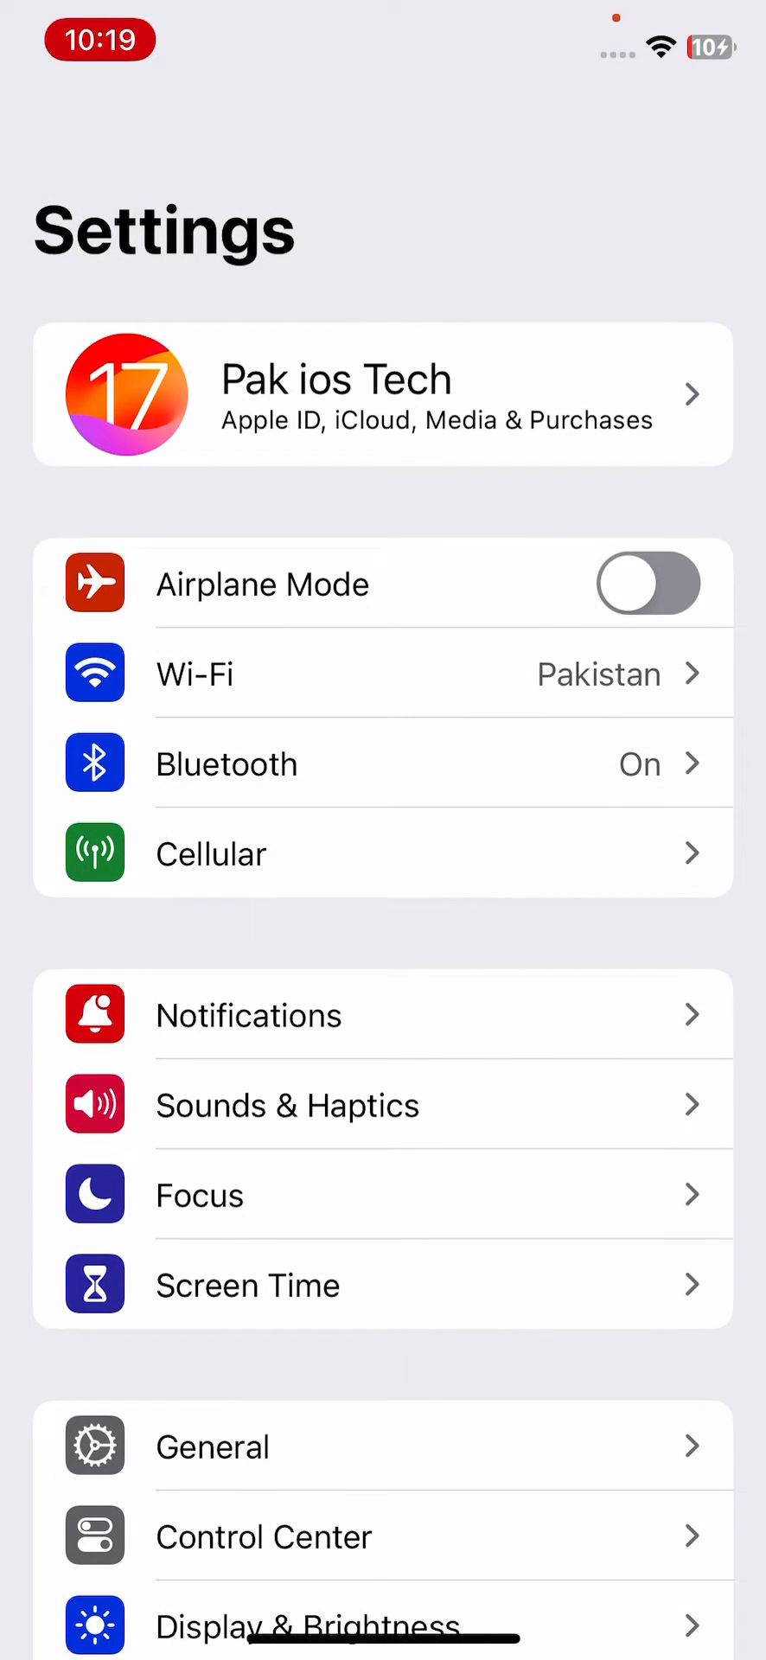
click(195, 673)
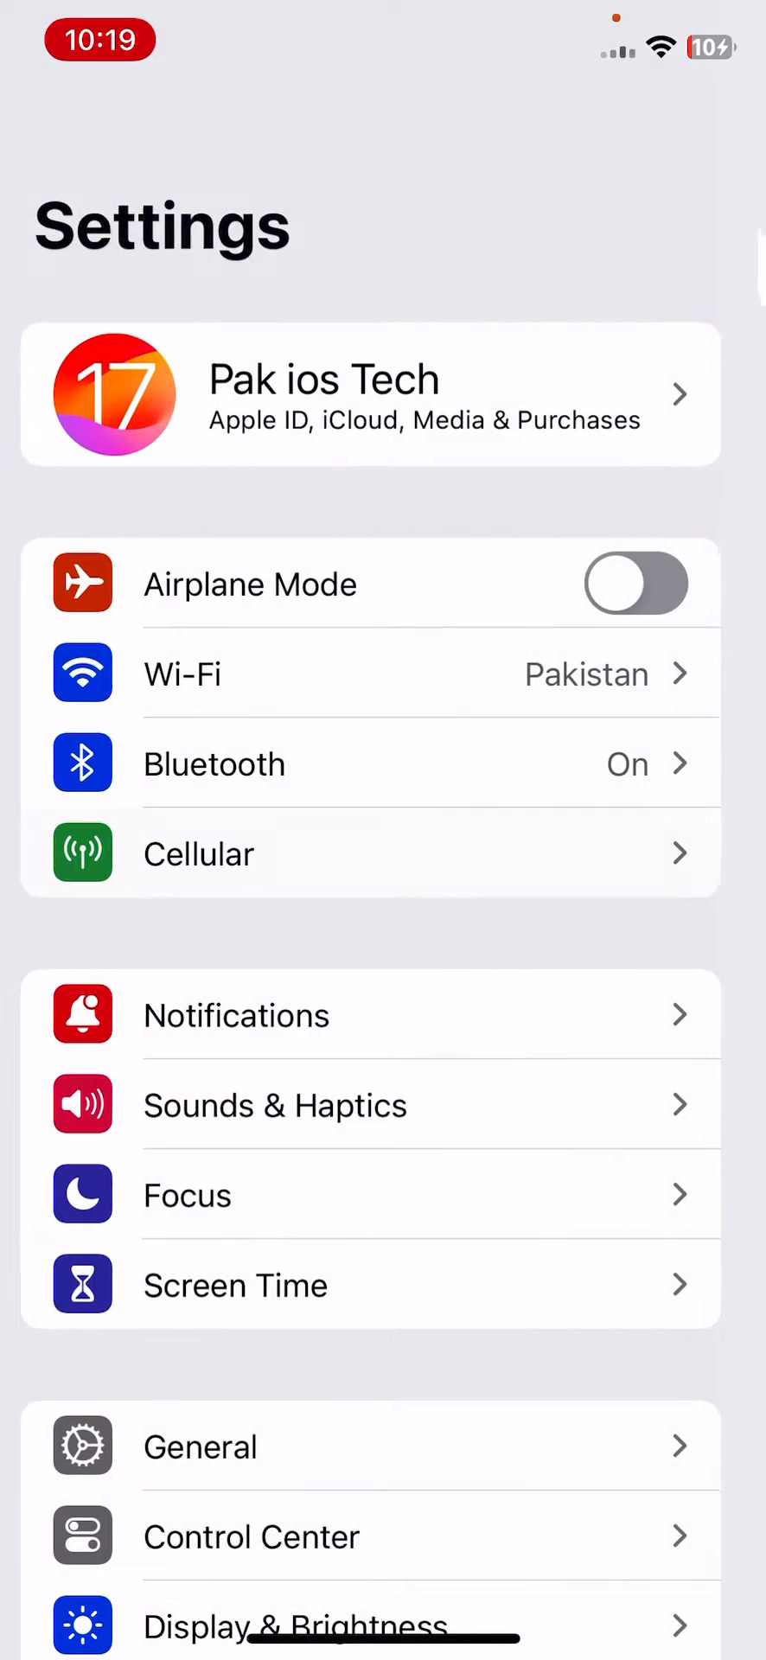
scroll(down, 3)
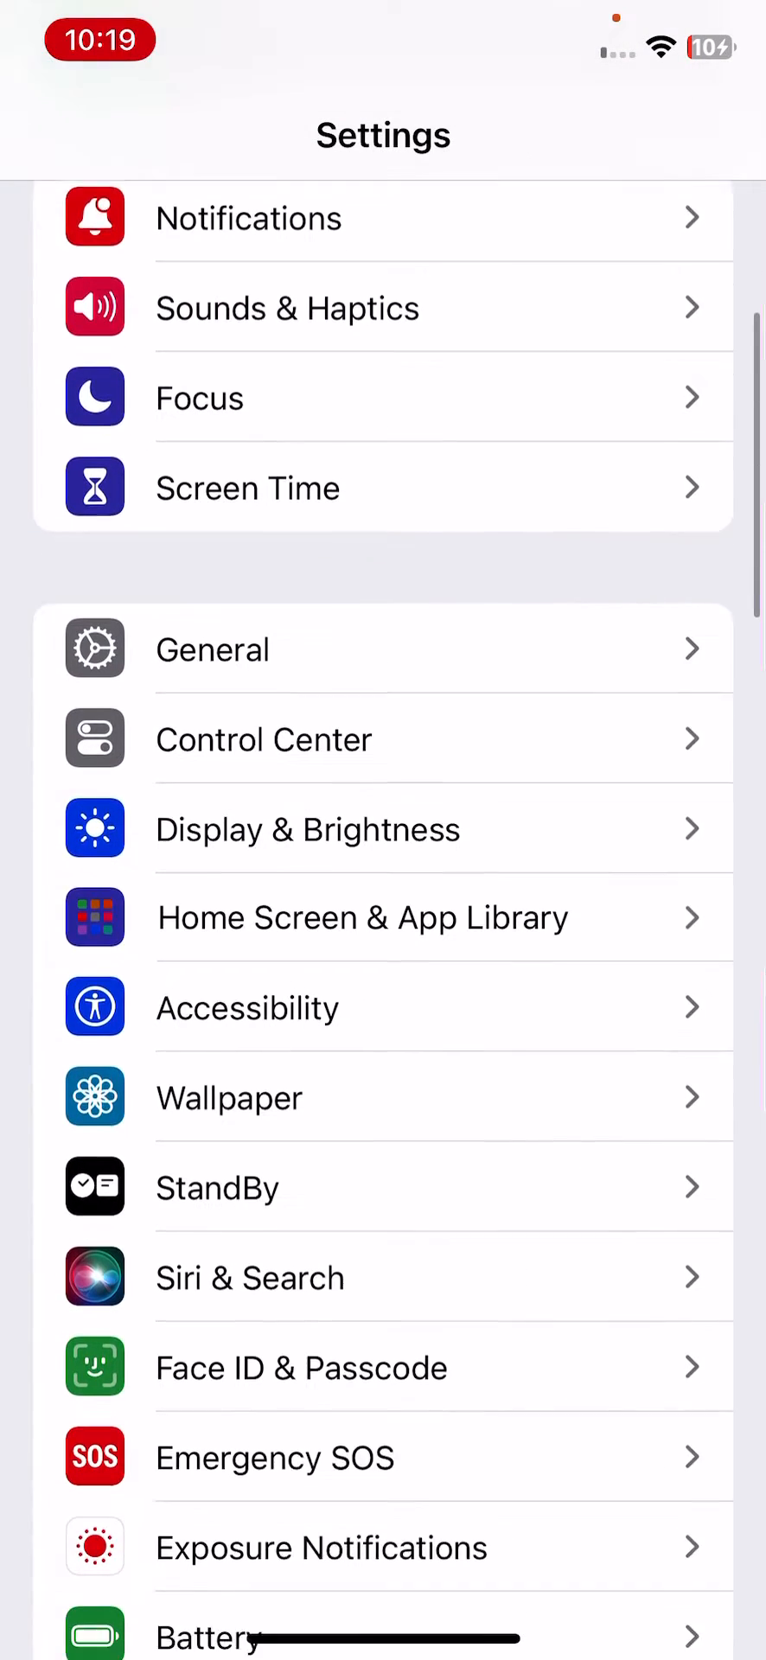
scroll(down, 3)
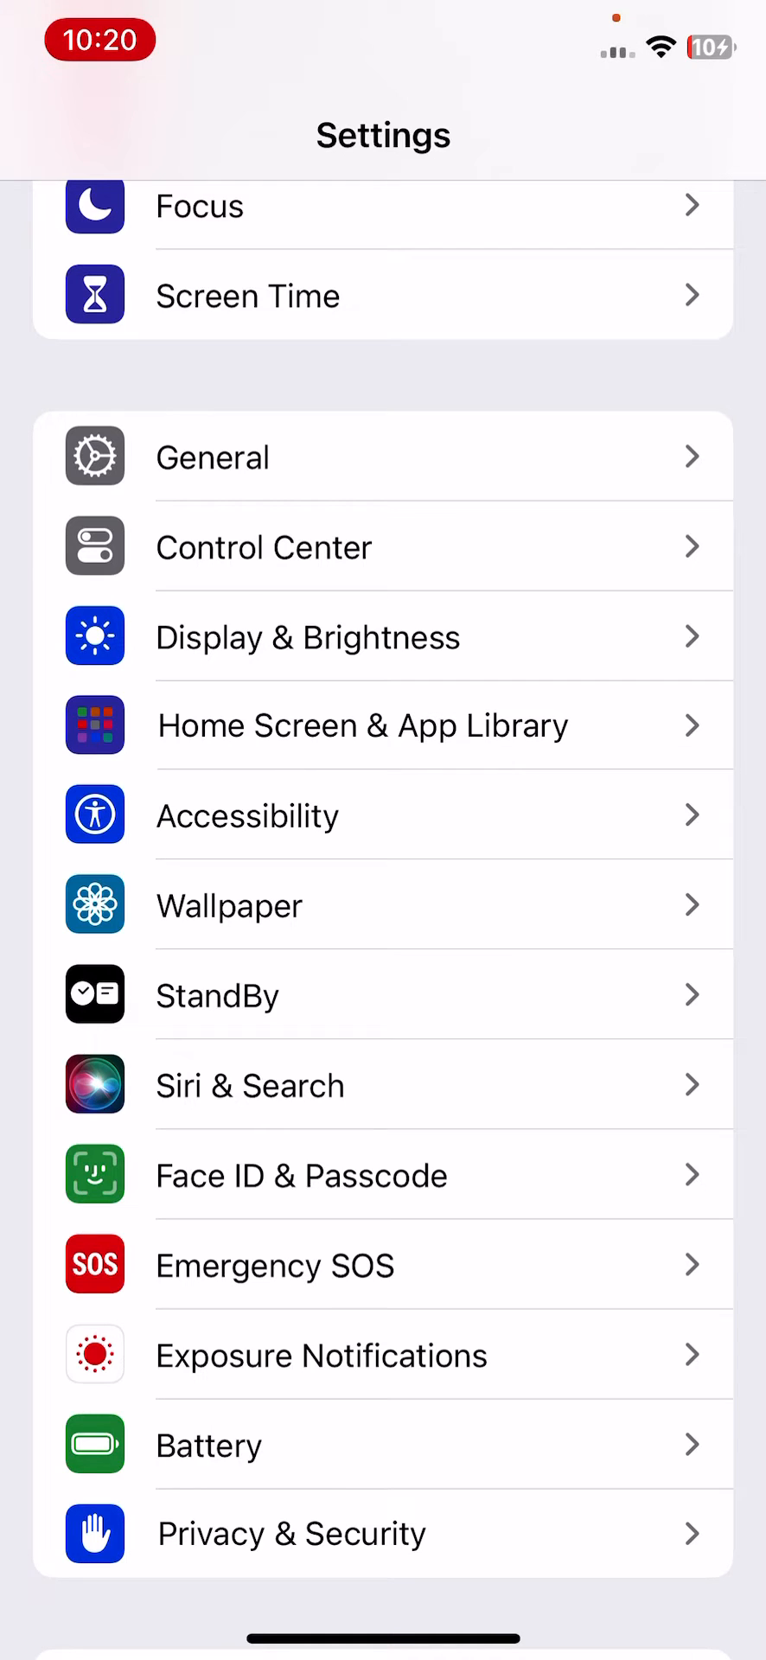
click(249, 1087)
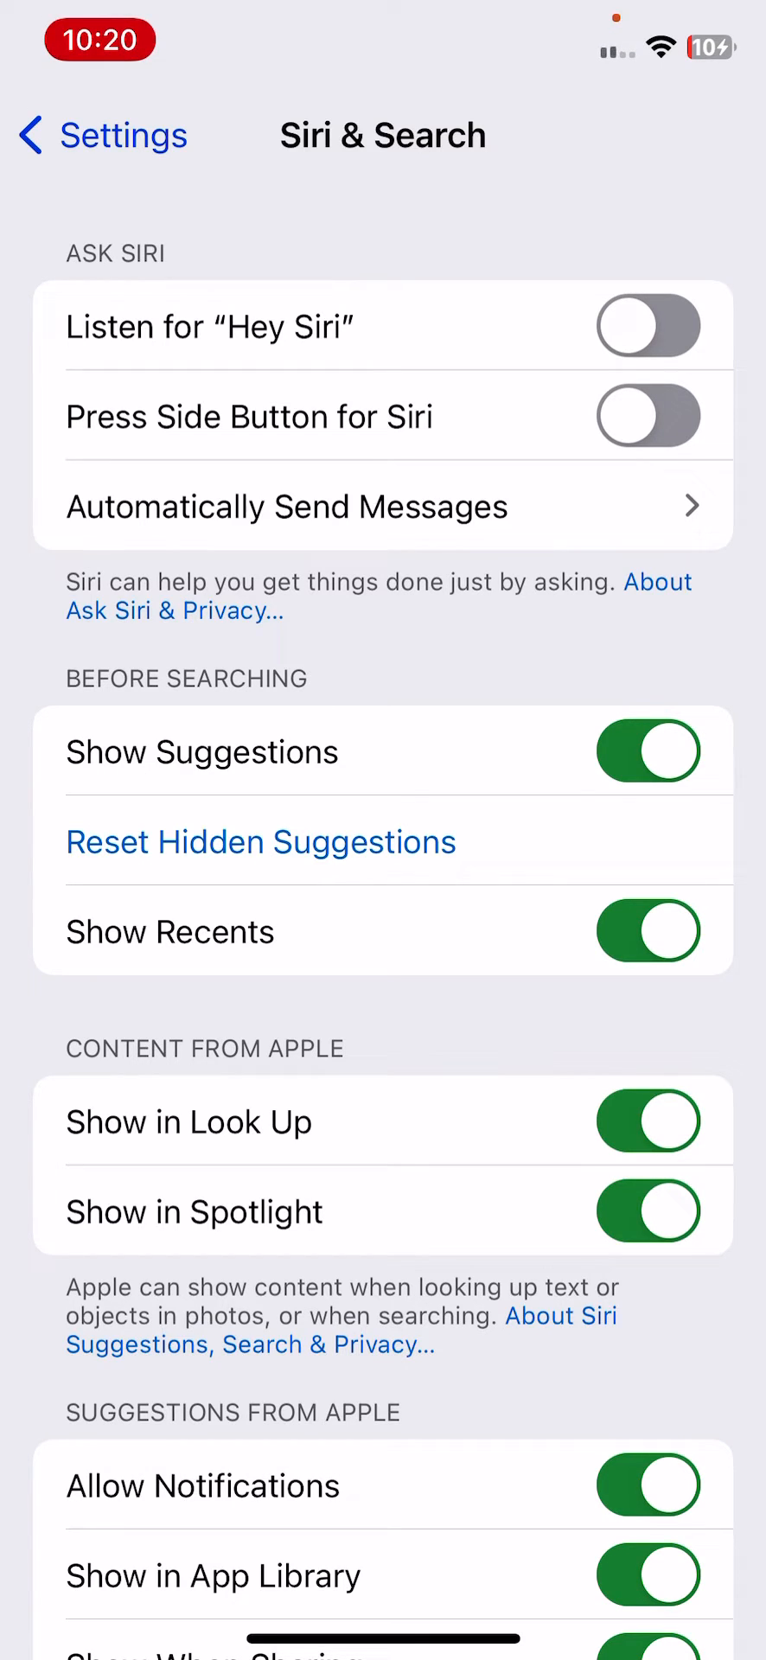
- Switch on Listen for "Hey Siri" and continue into the first of five voice phrases
click(648, 325)
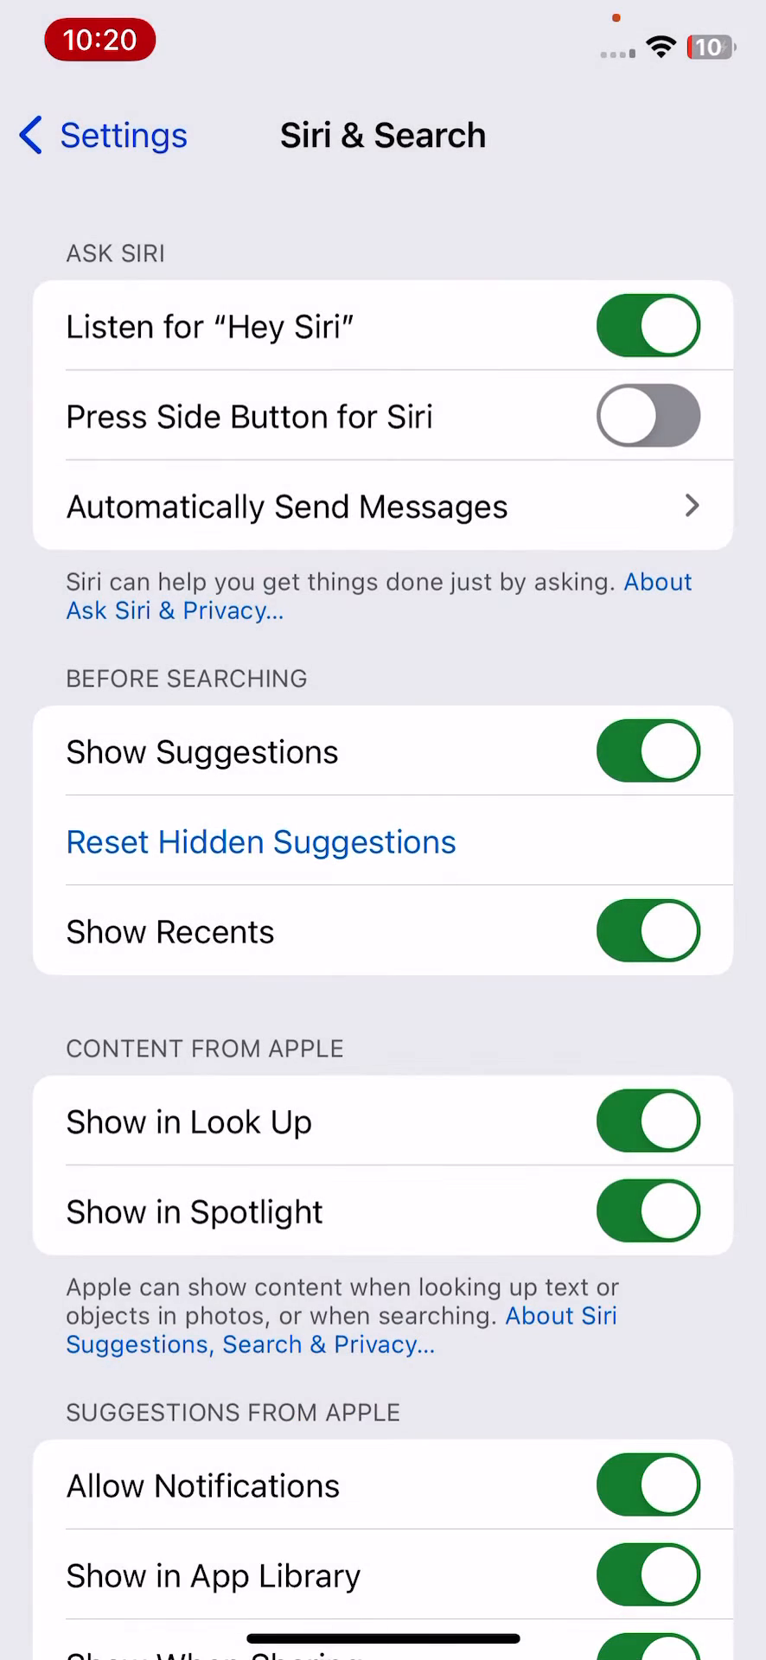
click(647, 326)
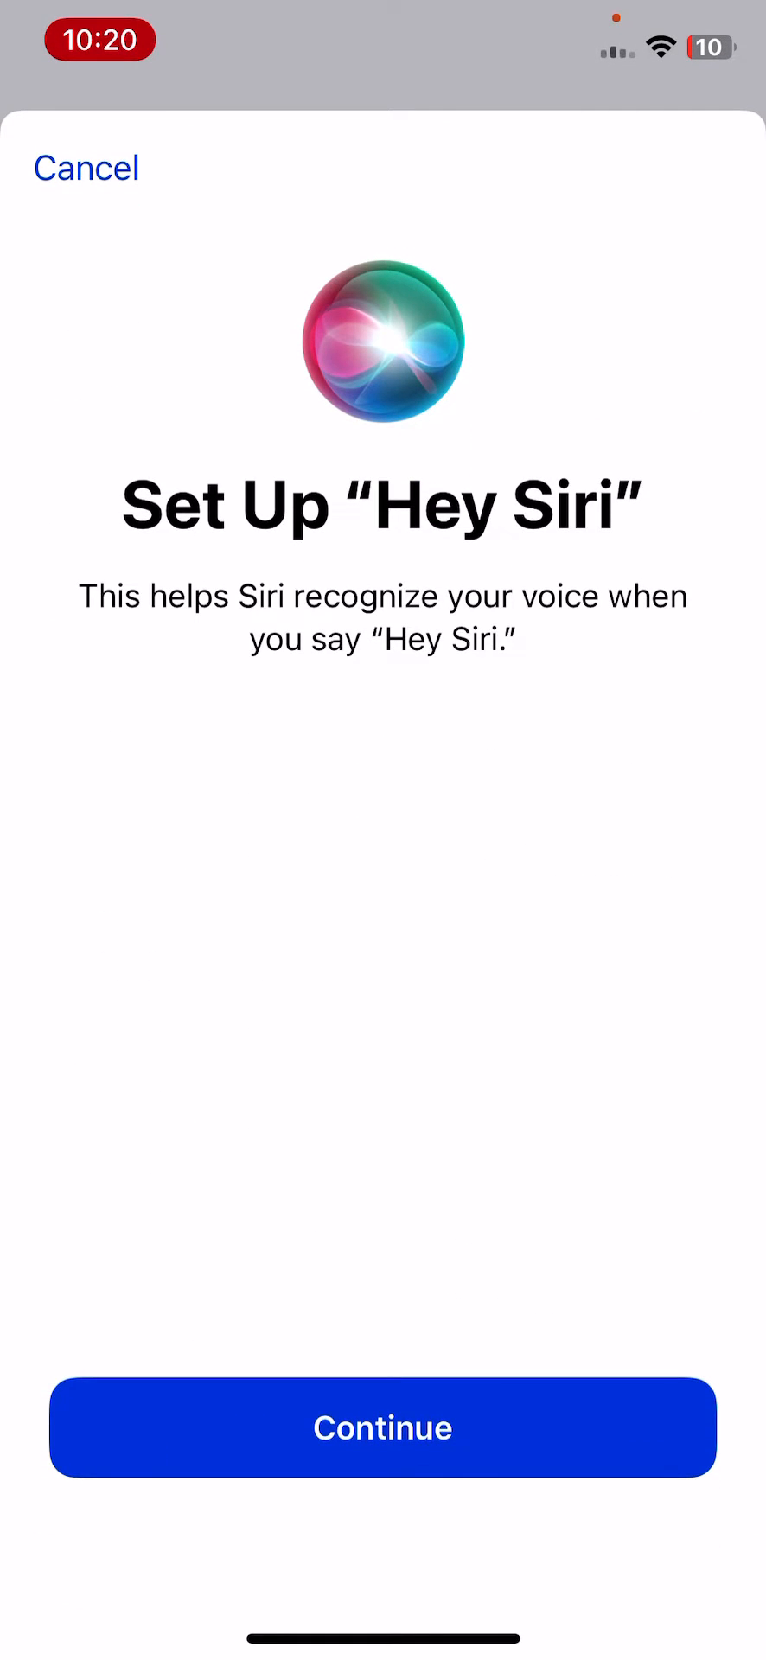
click(382, 1429)
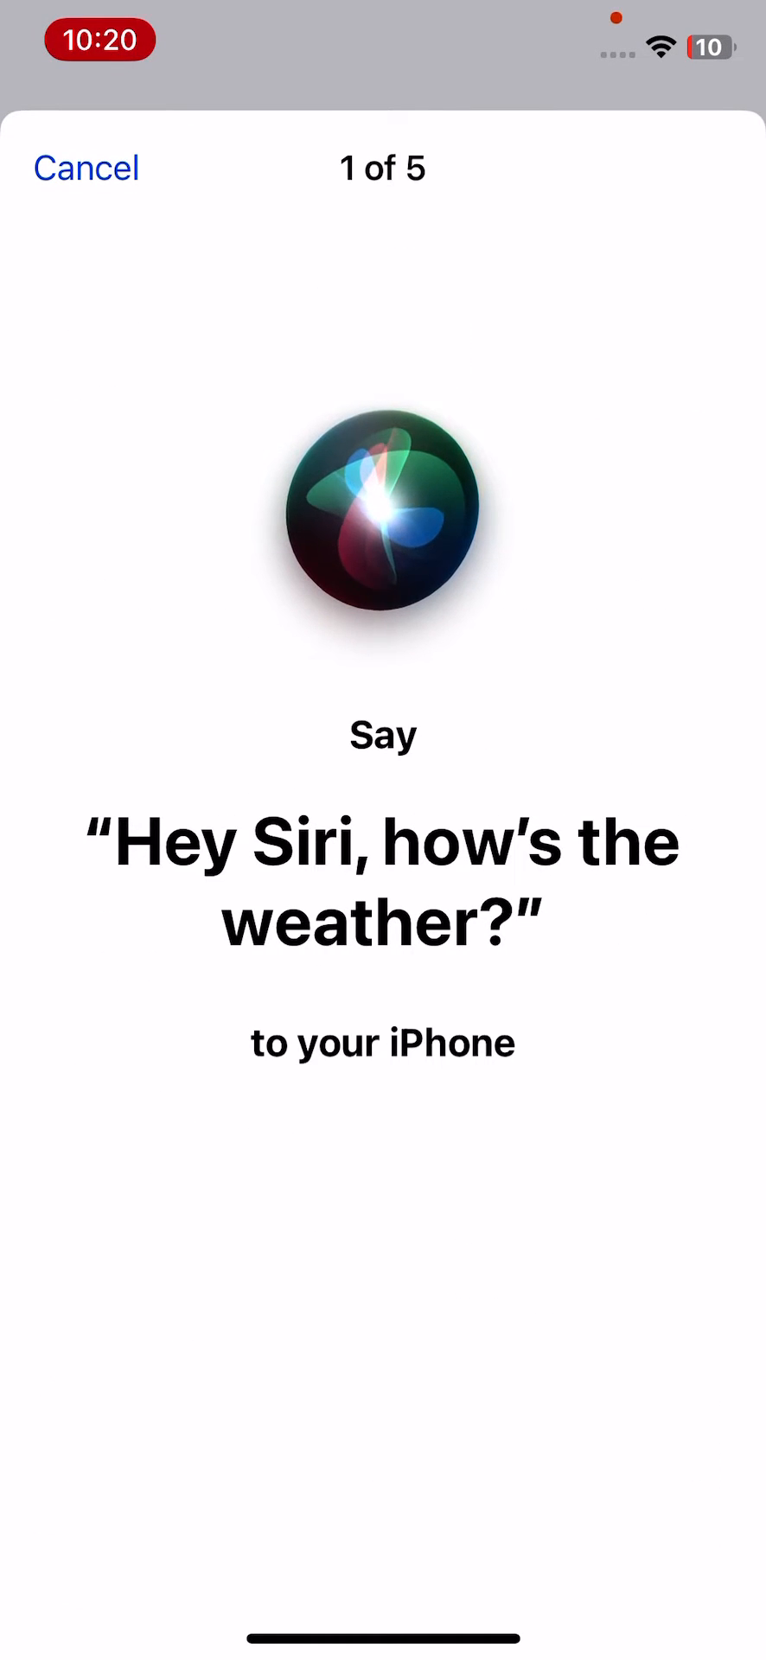